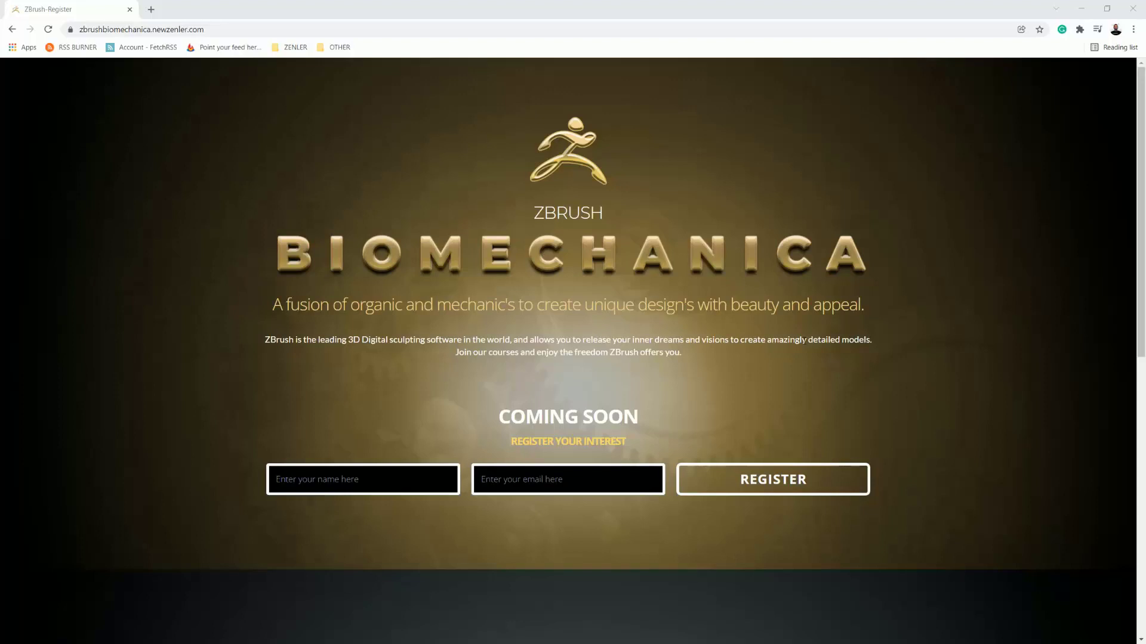
pyautogui.moveTo(755, 394)
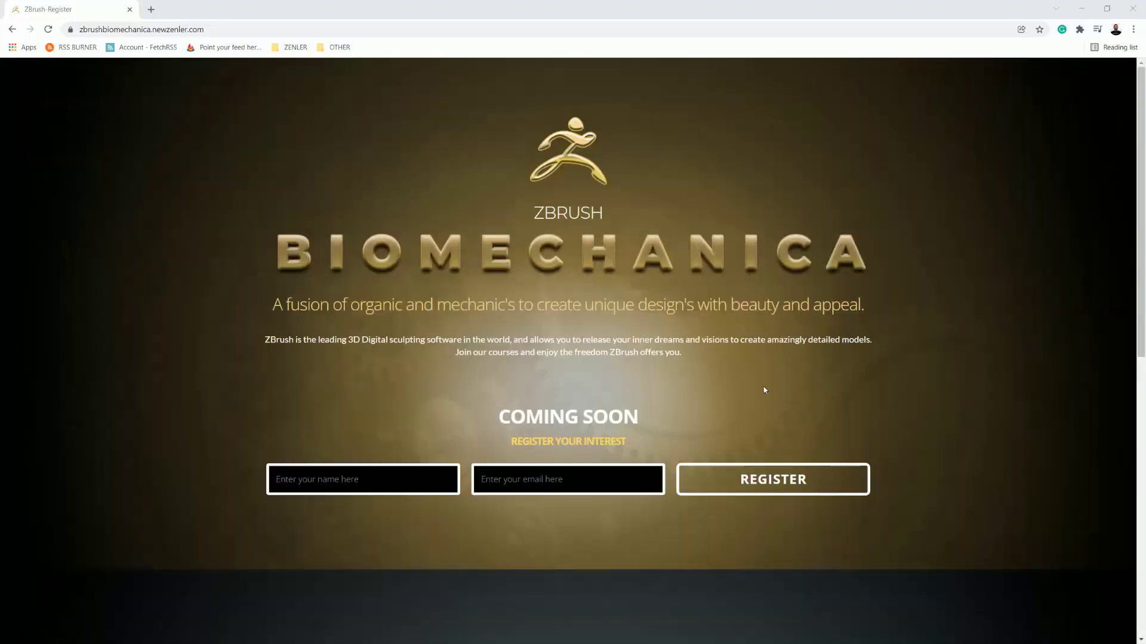
pyautogui.moveTo(700, 385)
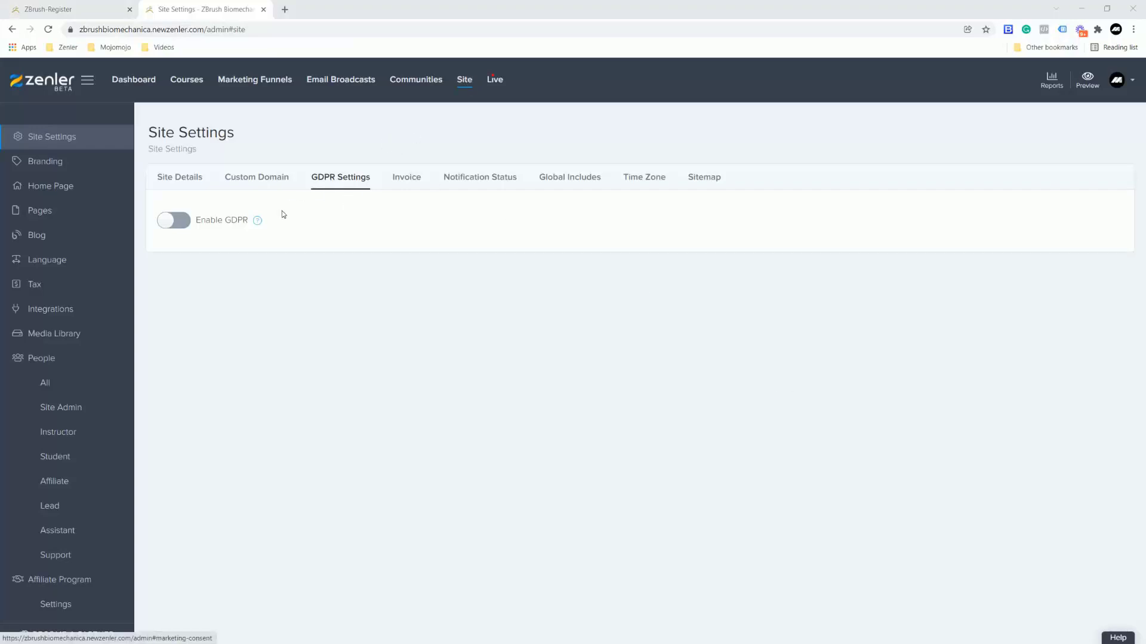
pyautogui.moveTo(257, 220)
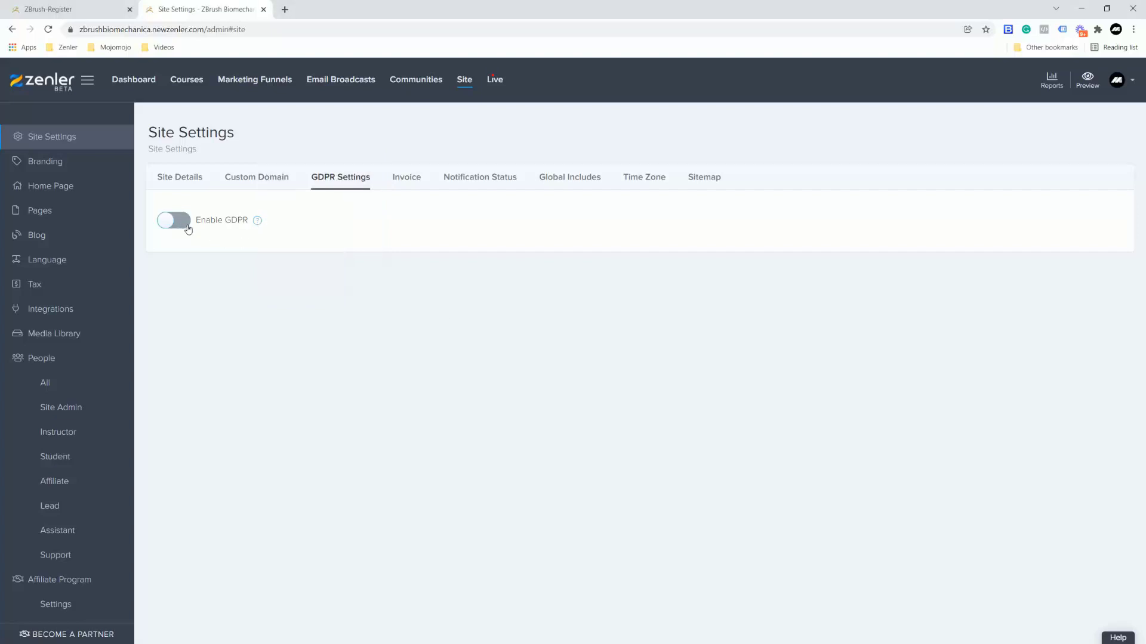
# Step: Switch on Enable GDPR with its consent and cookie text, and save the settings
pyautogui.click(173, 220)
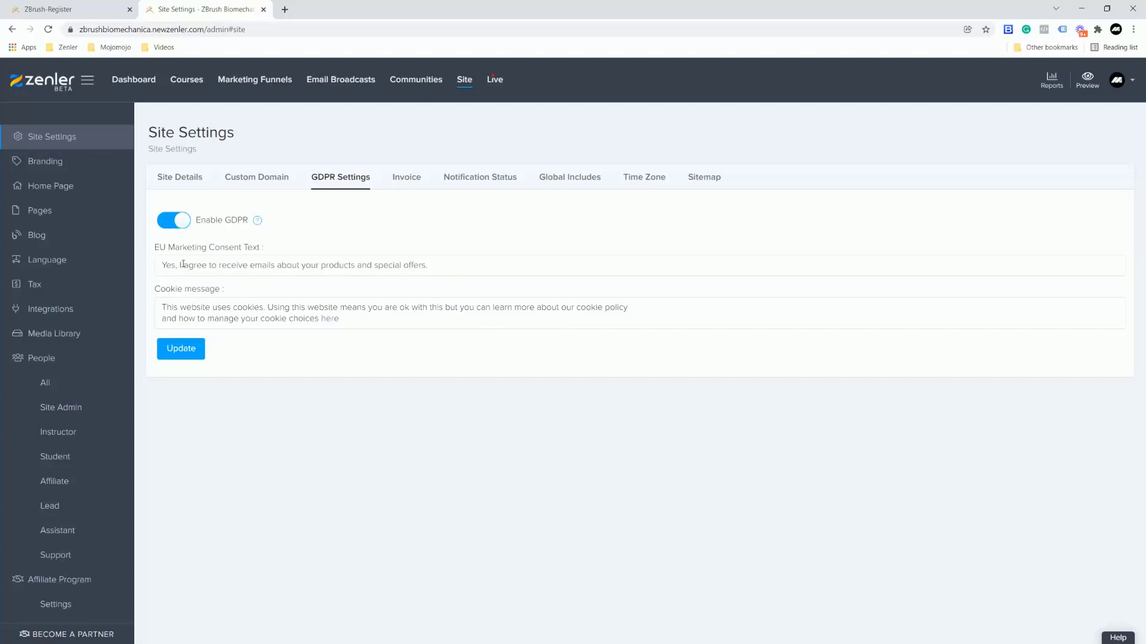
pyautogui.moveTo(304, 306); pyautogui.dragTo(339, 319)
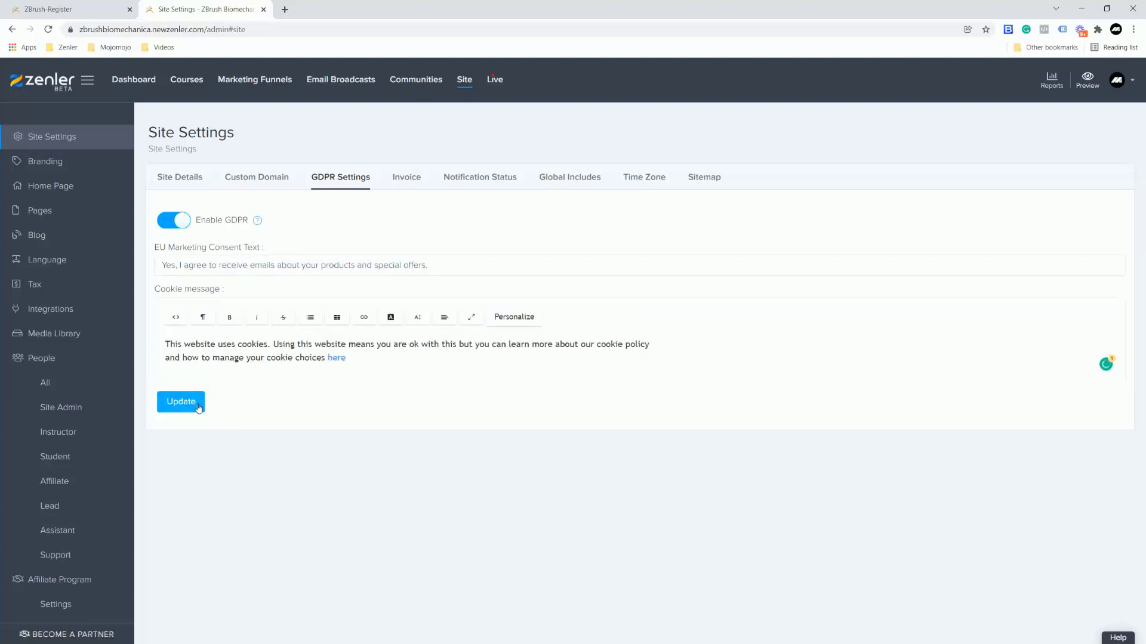
pyautogui.click(180, 401)
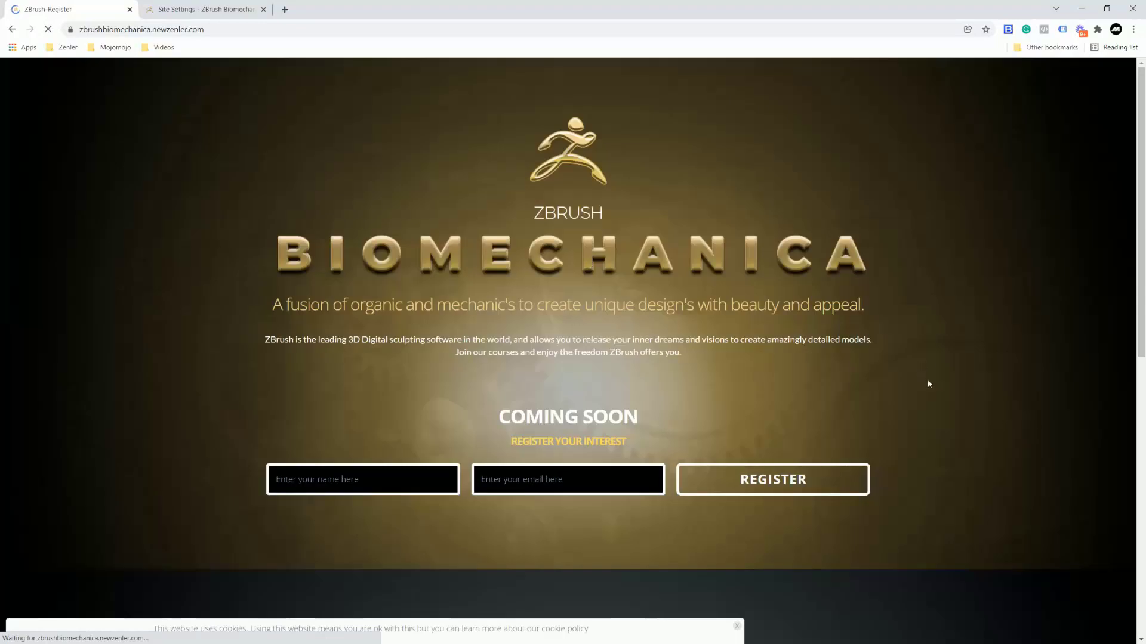
# Step: Check the cookie notice on the register page, then return to the site settings
pyautogui.scroll(-3)
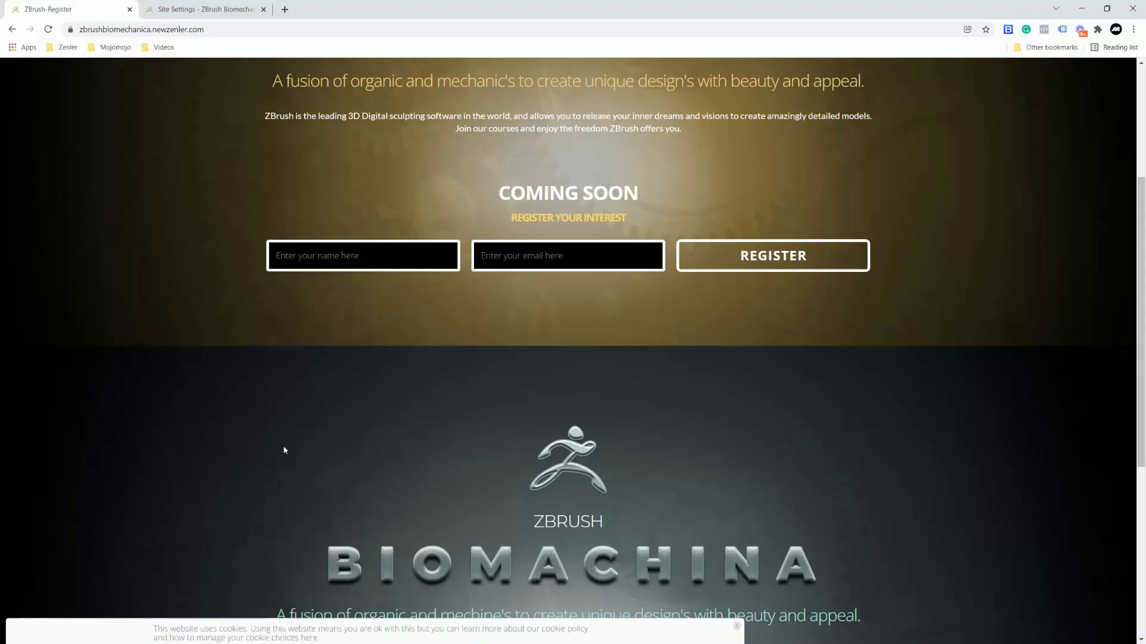
pyautogui.click(205, 9)
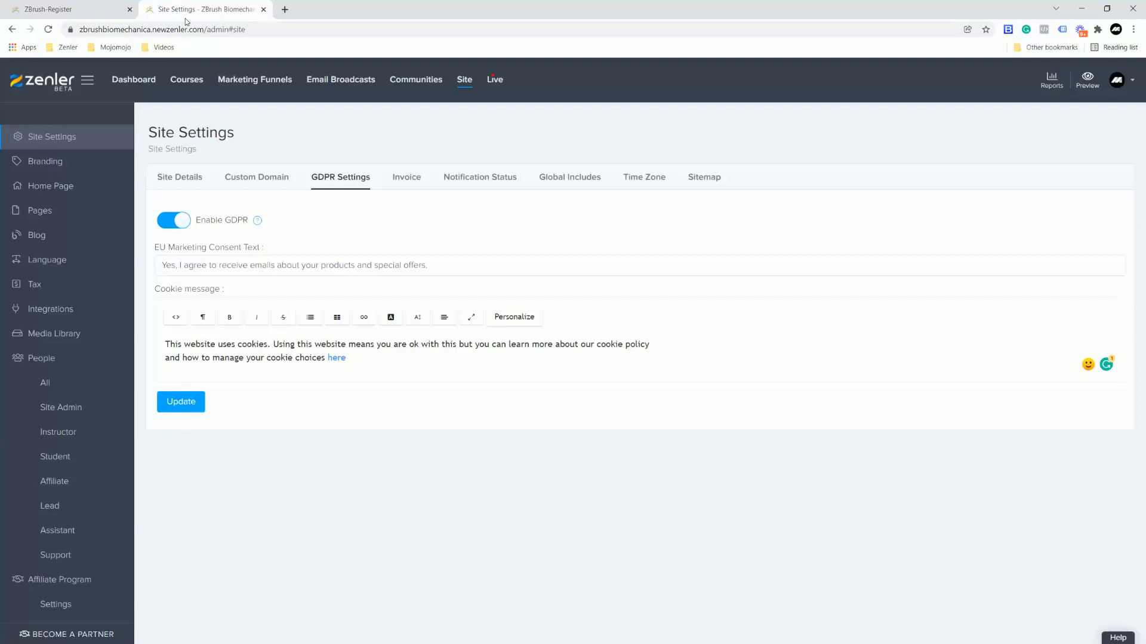
pyautogui.moveTo(270, 344); pyautogui.dragTo(284, 364)
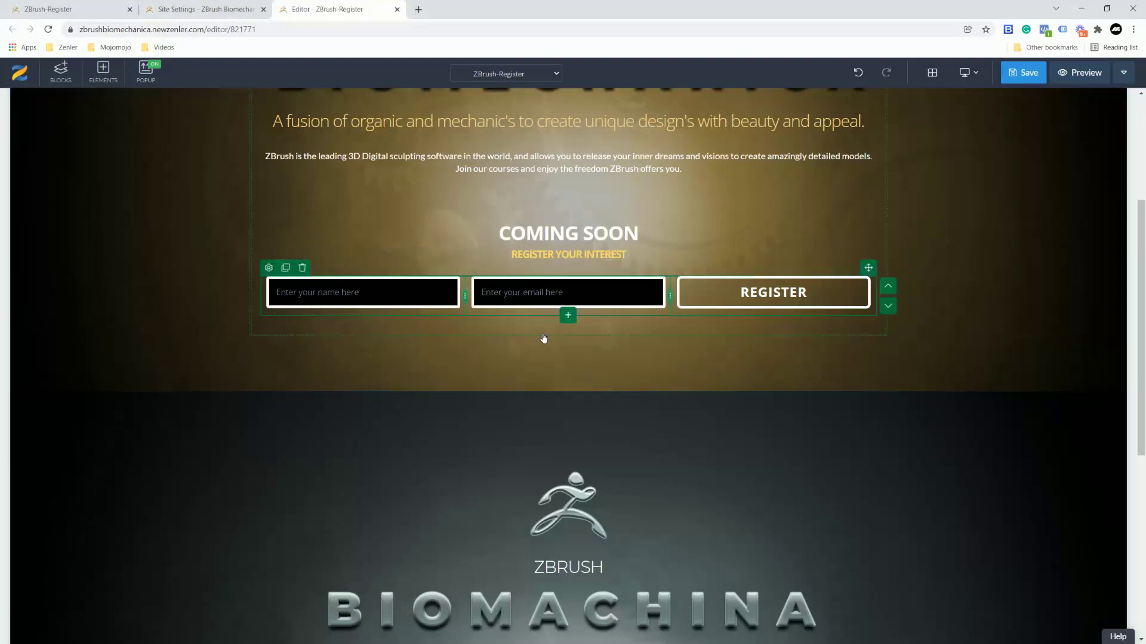
pyautogui.moveTo(568, 316)
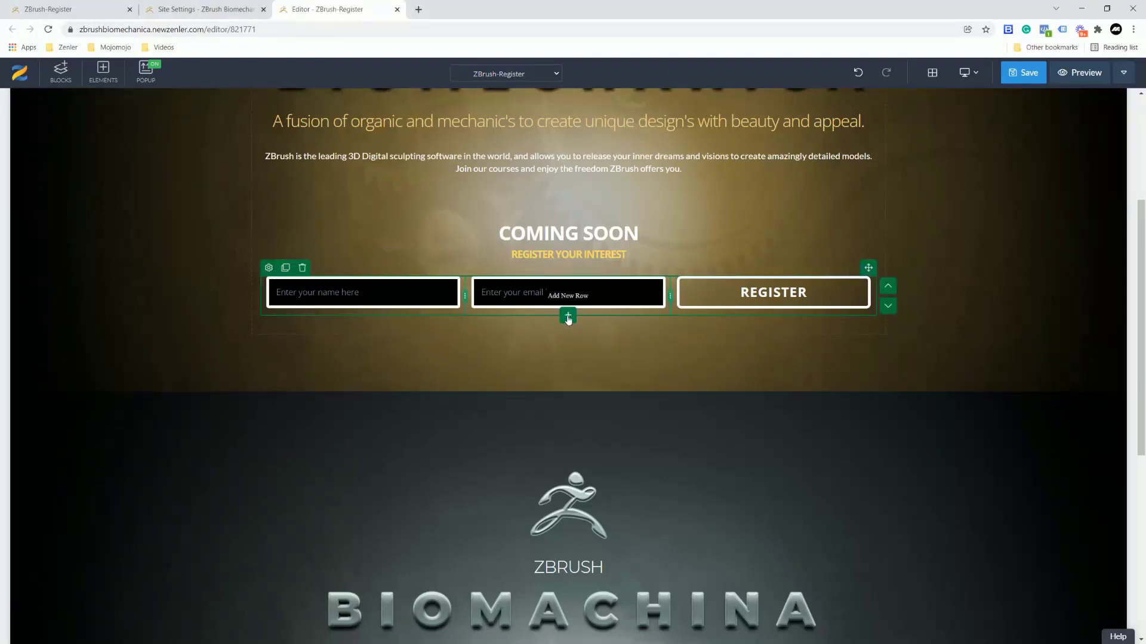
# Step: Add a new row below the register form and place a checkbox element in it
pyautogui.click(567, 316)
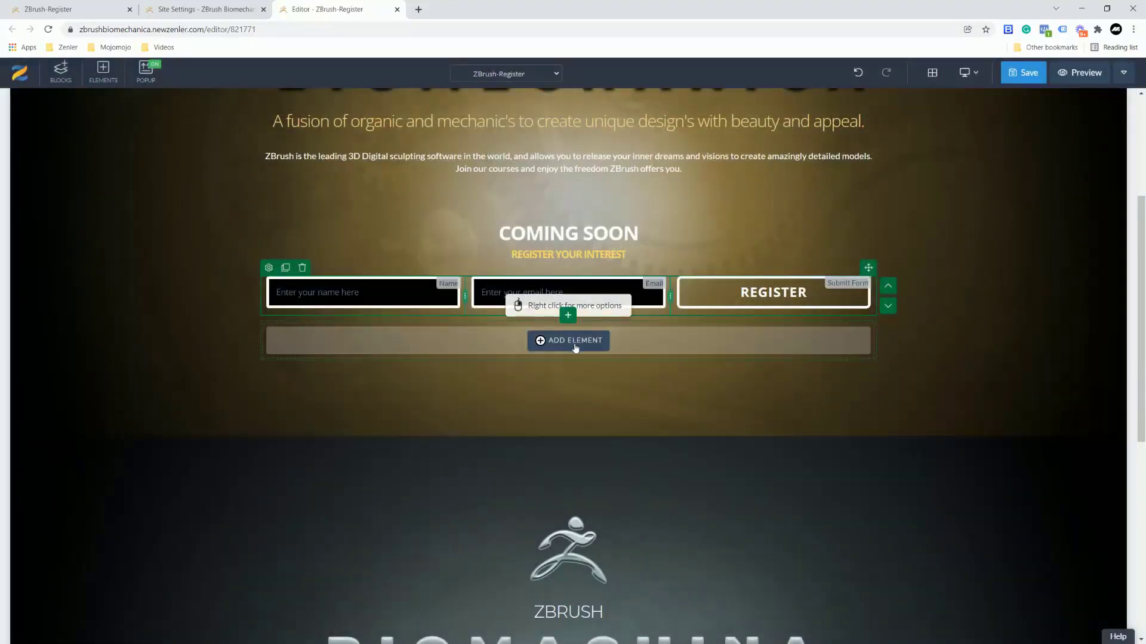
pyautogui.click(567, 341)
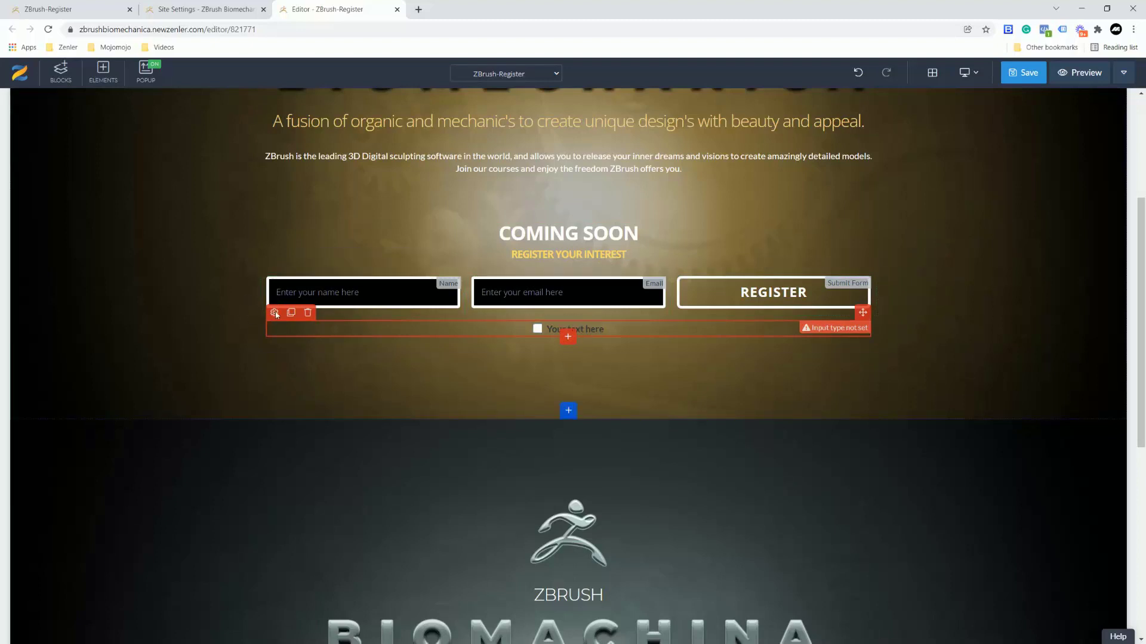
# Step: Open the checkbox's Settings tab showing its text, required and field name options
pyautogui.click(274, 312)
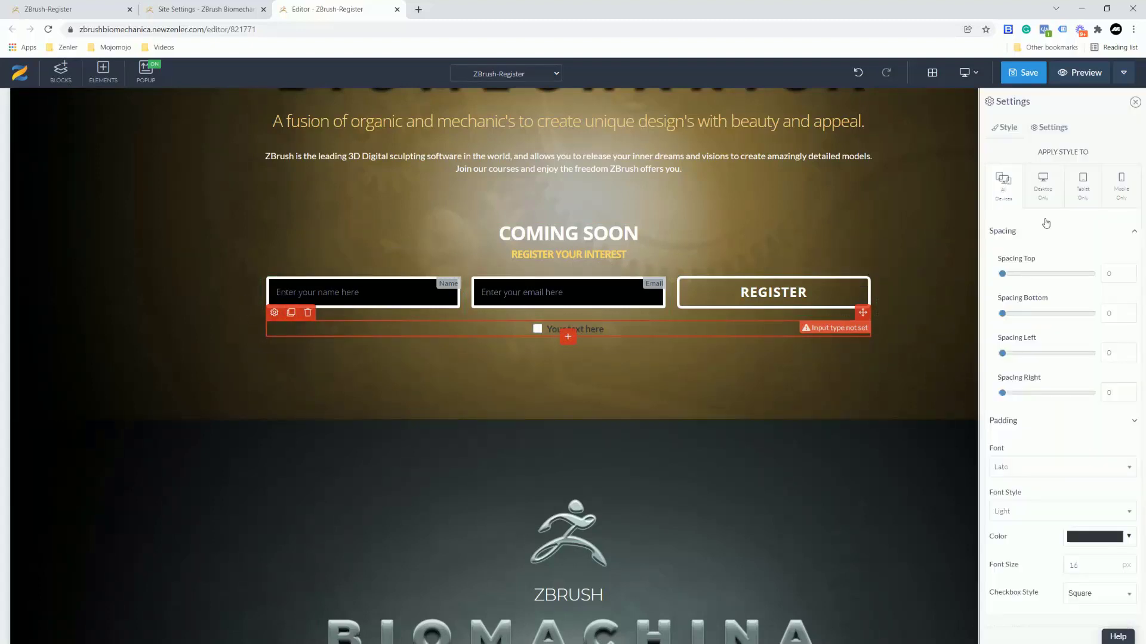
pyautogui.click(1127, 536)
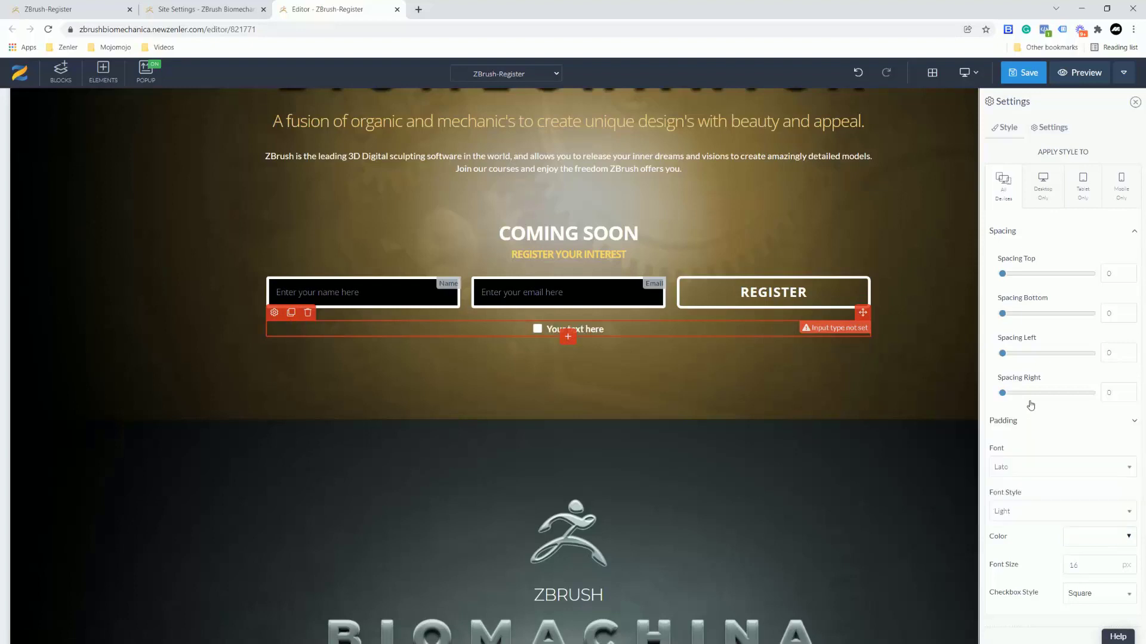
pyautogui.click(1052, 127)
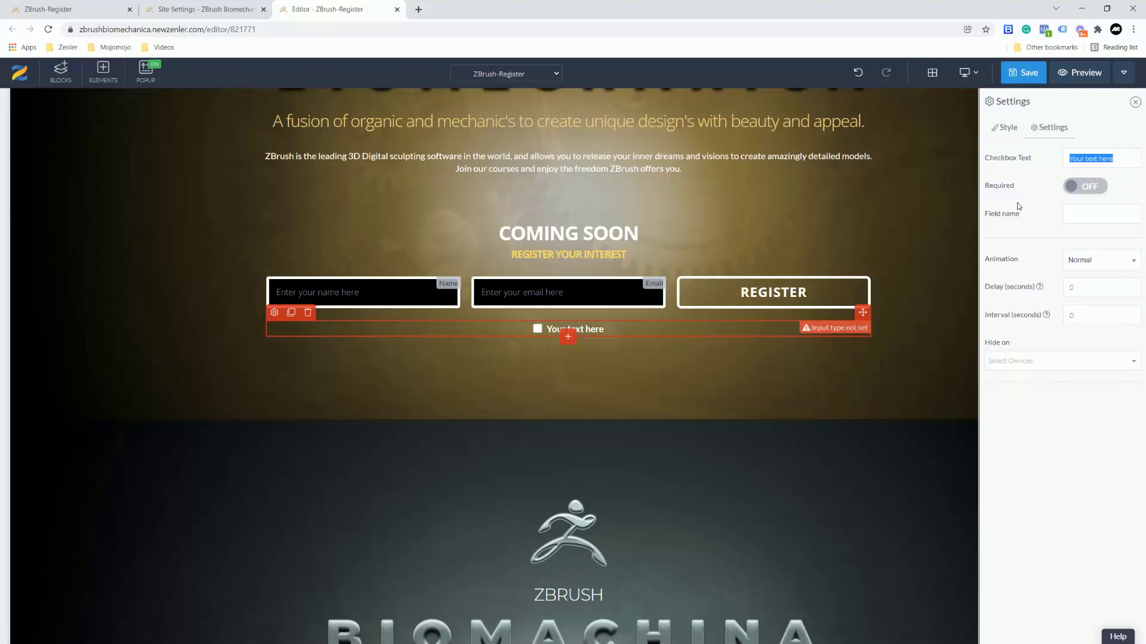
# Step: Label the checkbox 'You Consent to receiving emails from us' and mark it required
pyautogui.write('You Consent')
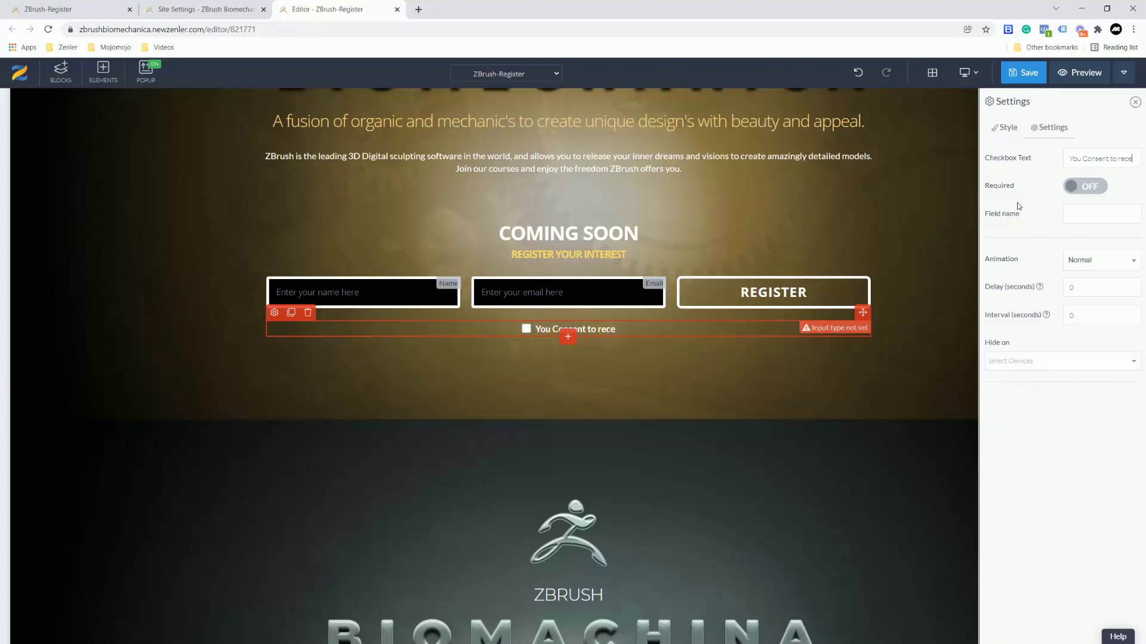
pyautogui.write('Consent to receiving')
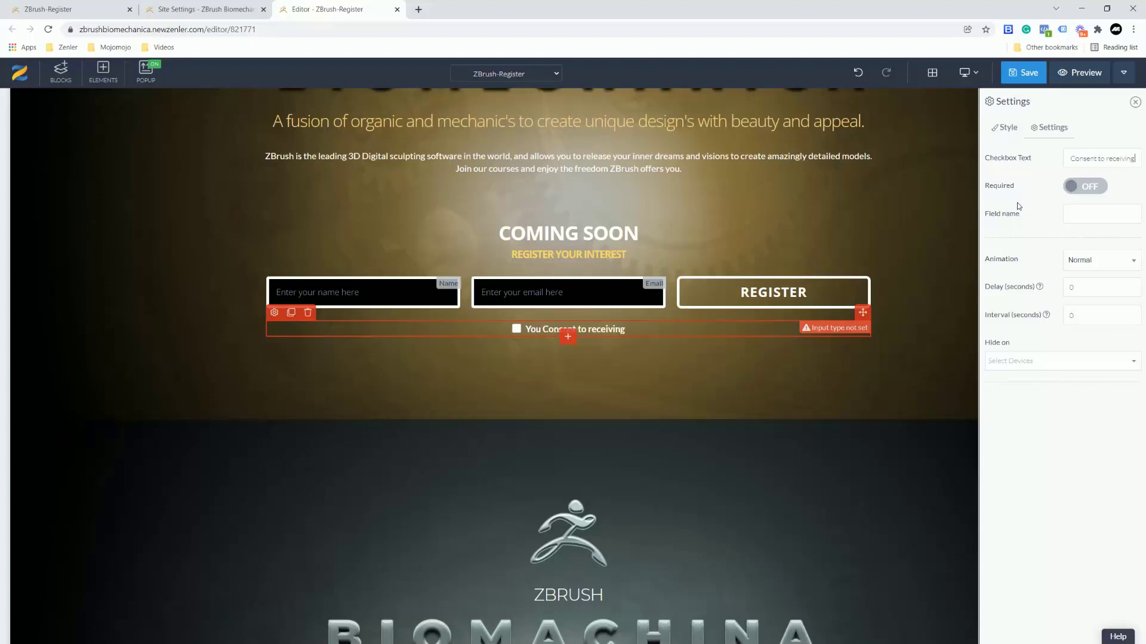
pyautogui.write('emails from us')
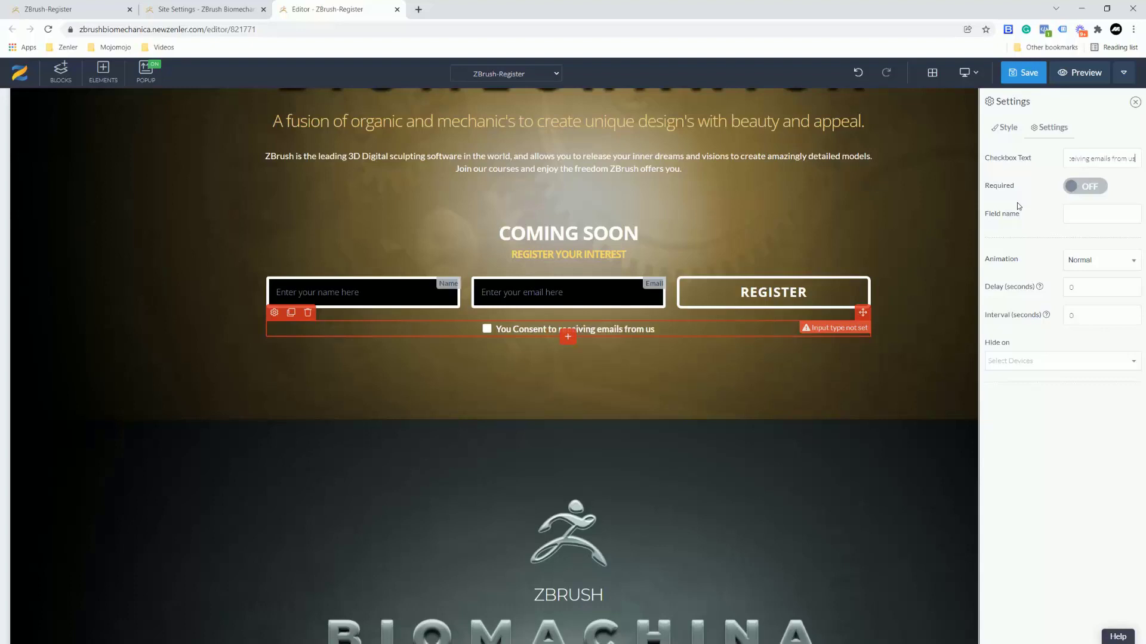
pyautogui.click(1085, 186)
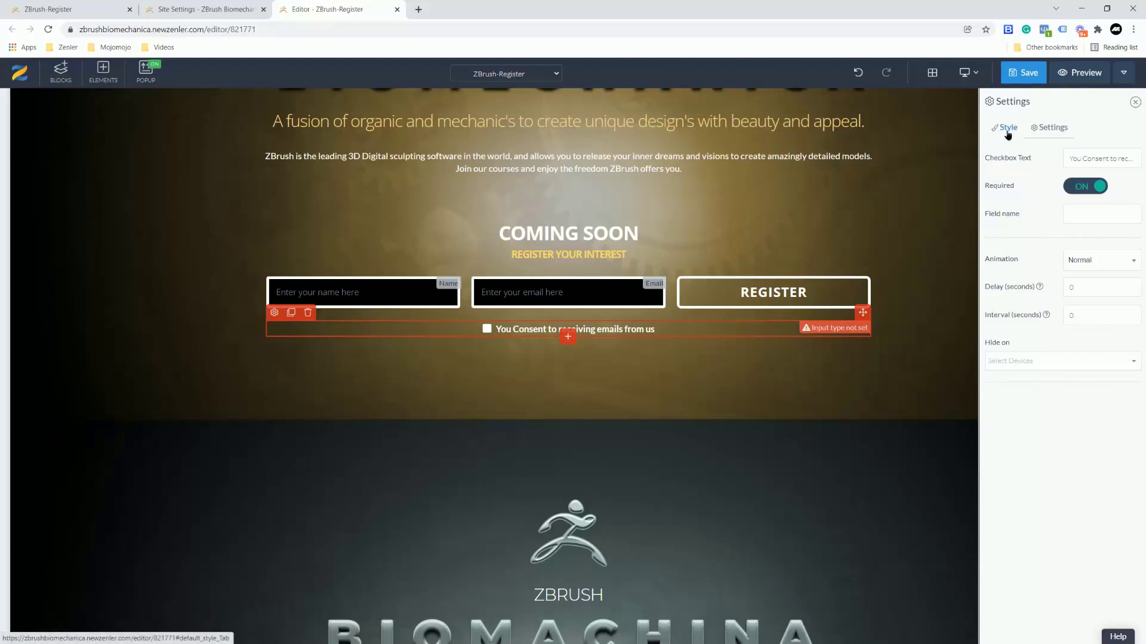
pyautogui.click(1007, 128)
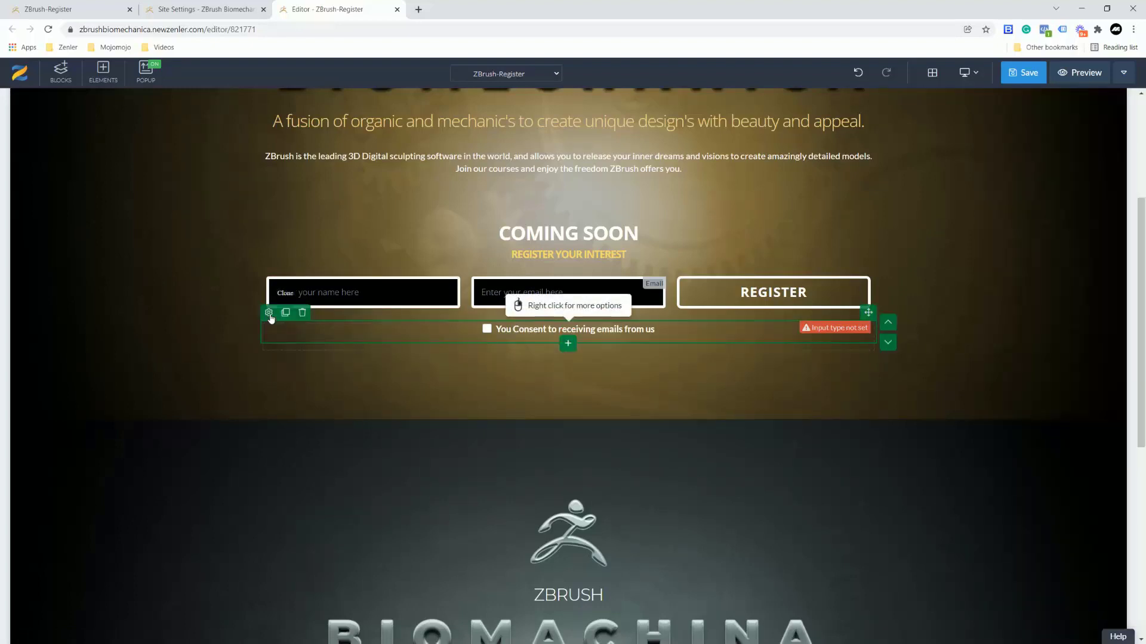
# Step: Left-align the checkbox row, save the register page, and return to the site settings
pyautogui.click(269, 313)
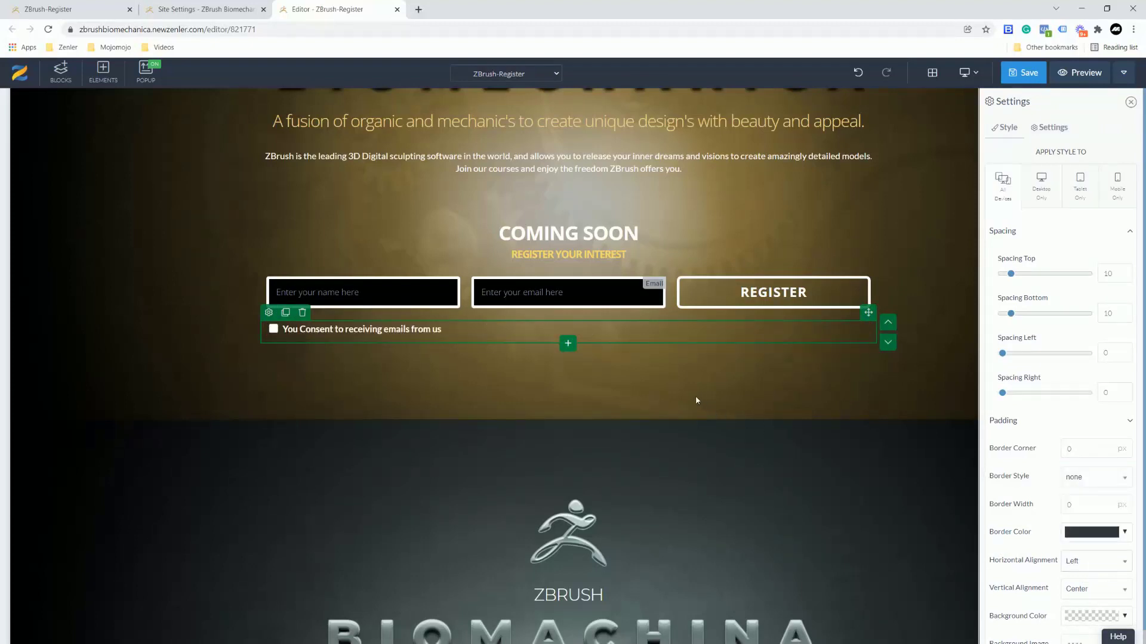
pyautogui.scroll(-3)
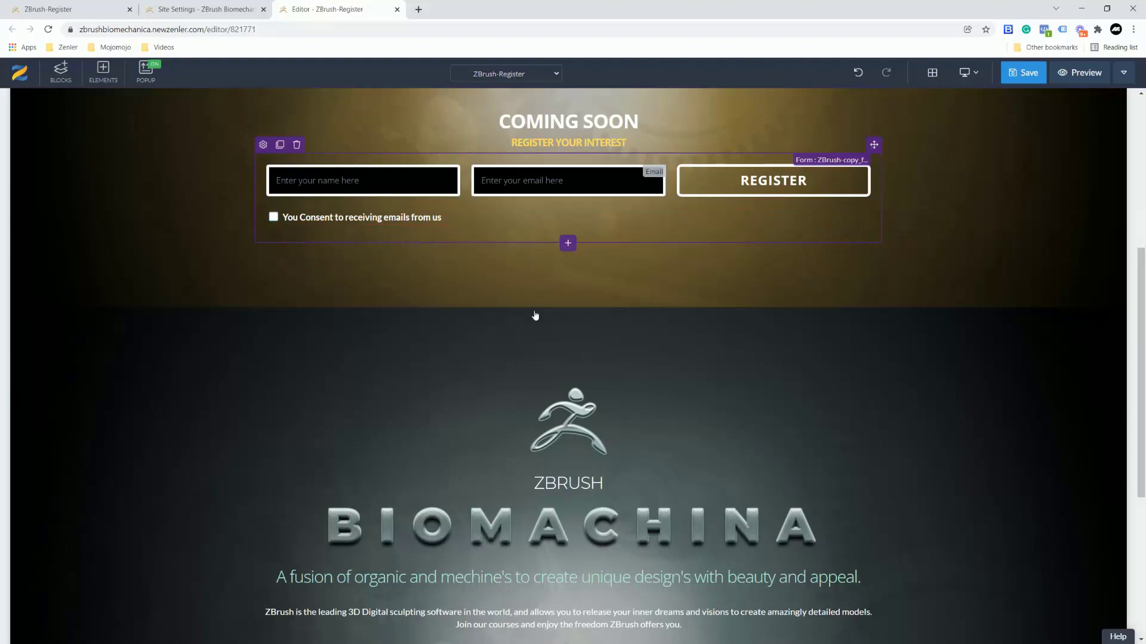
pyautogui.click(1023, 72)
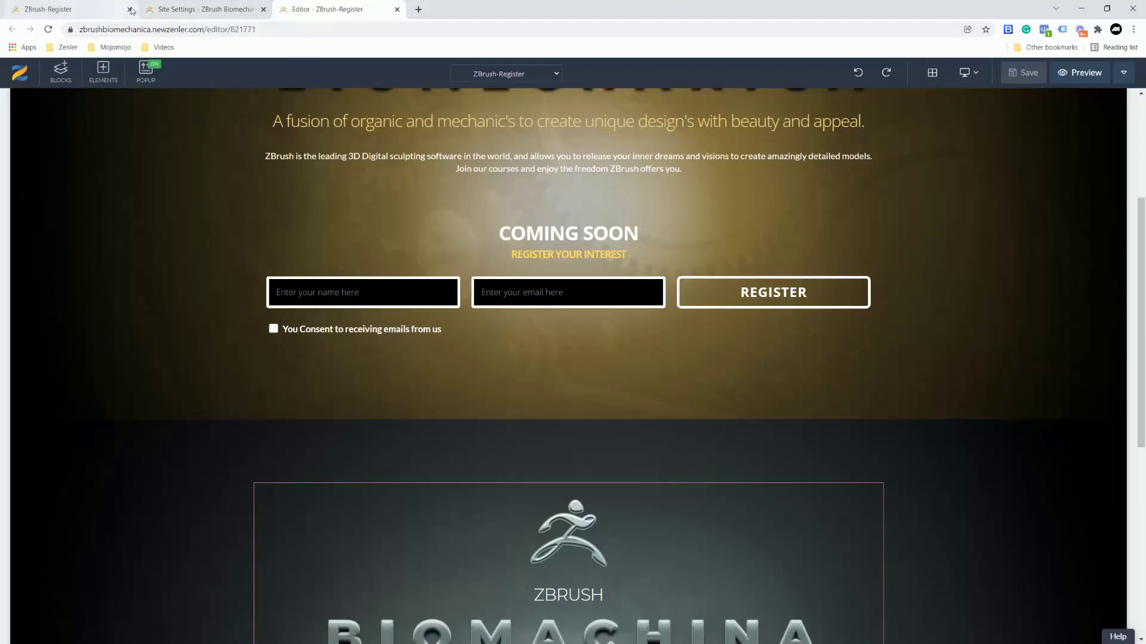
pyautogui.click(204, 9)
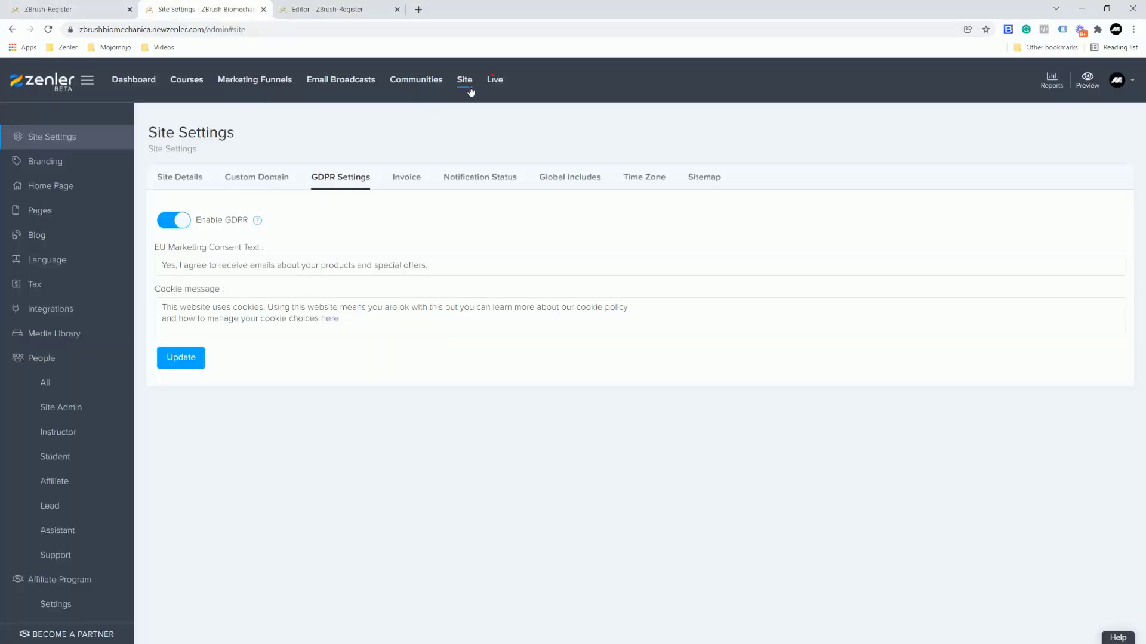